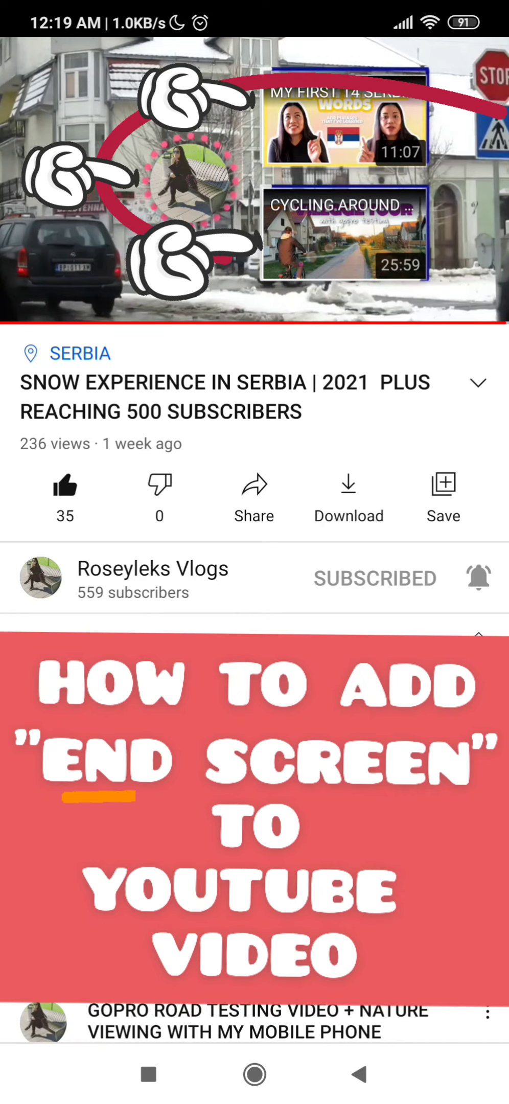
Leave the end-screen tutorial video and return to the phone's home screen
click(344, 126)
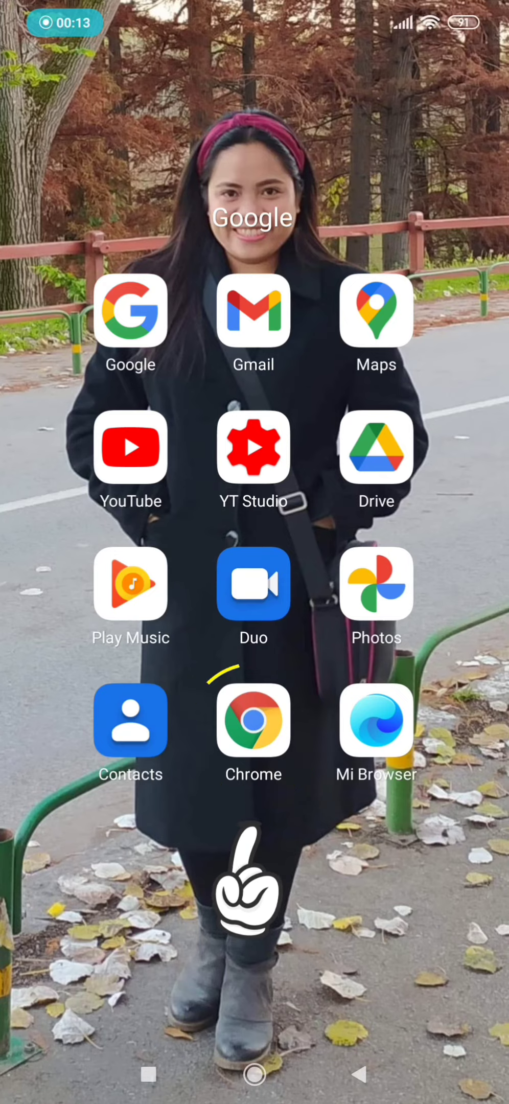
Launch the Chrome browser from the Google apps folder
click(252, 720)
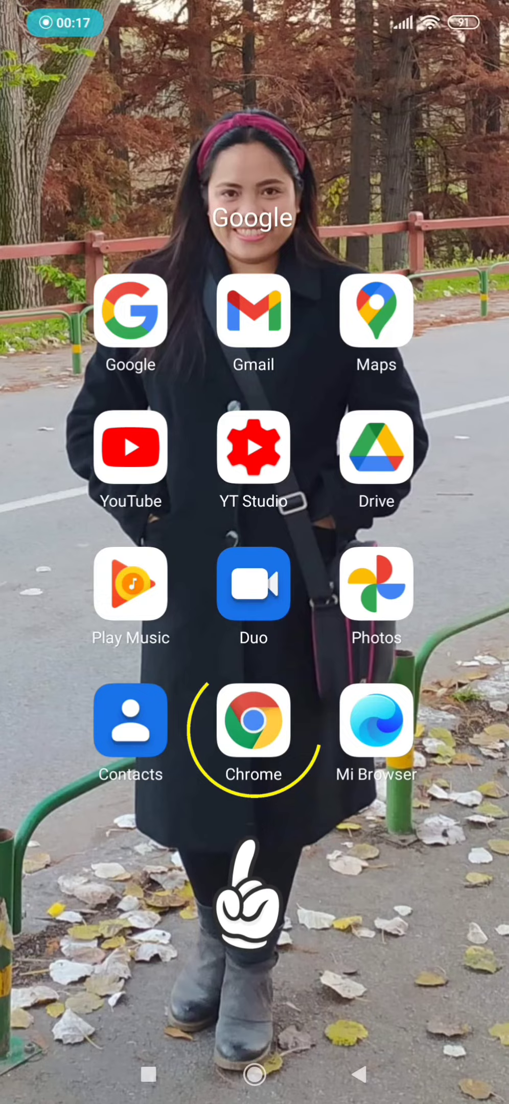
click(253, 720)
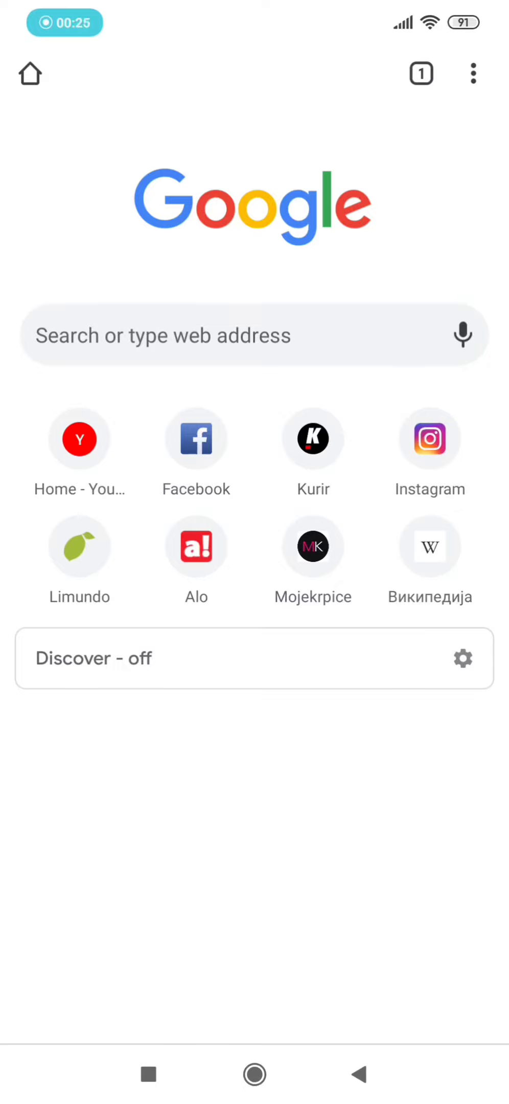
Request the desktop version of sites in Chrome and go to youtube.com
click(474, 74)
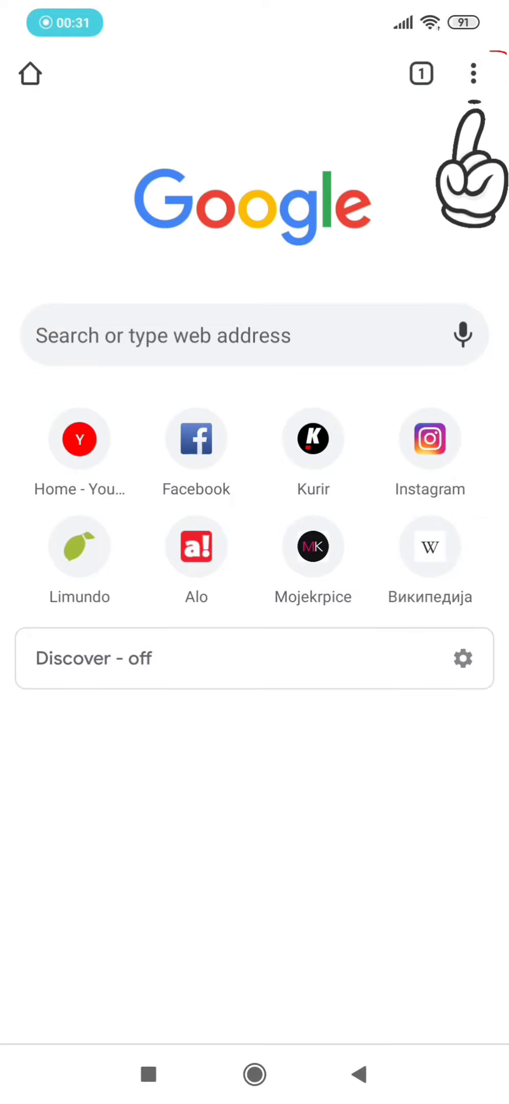
click(473, 74)
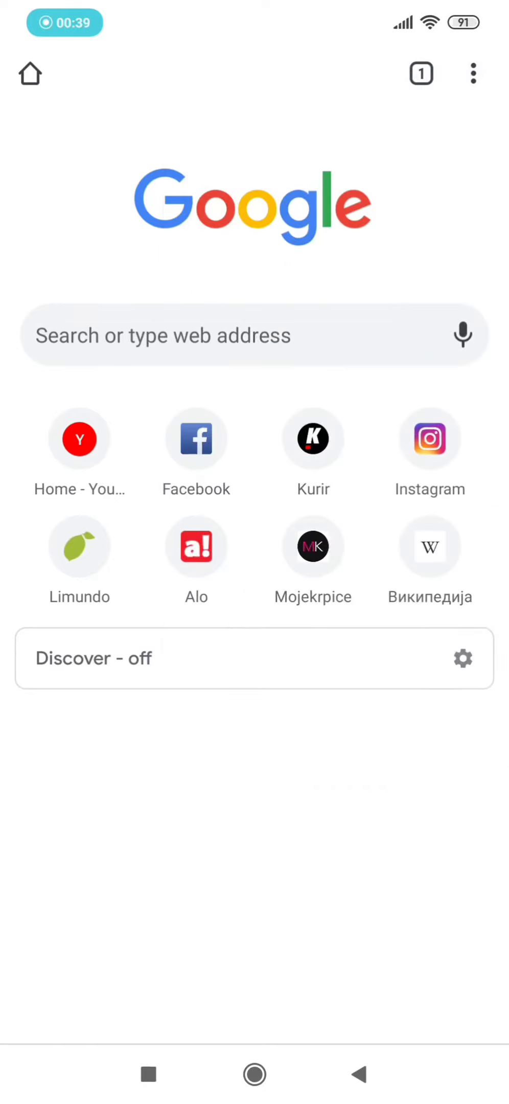
click(473, 74)
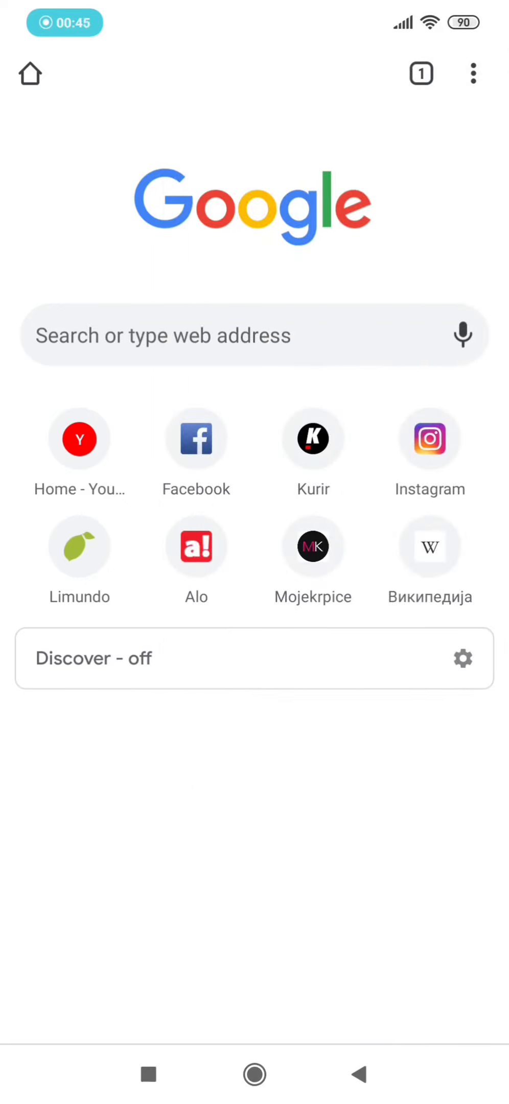
click(253, 335)
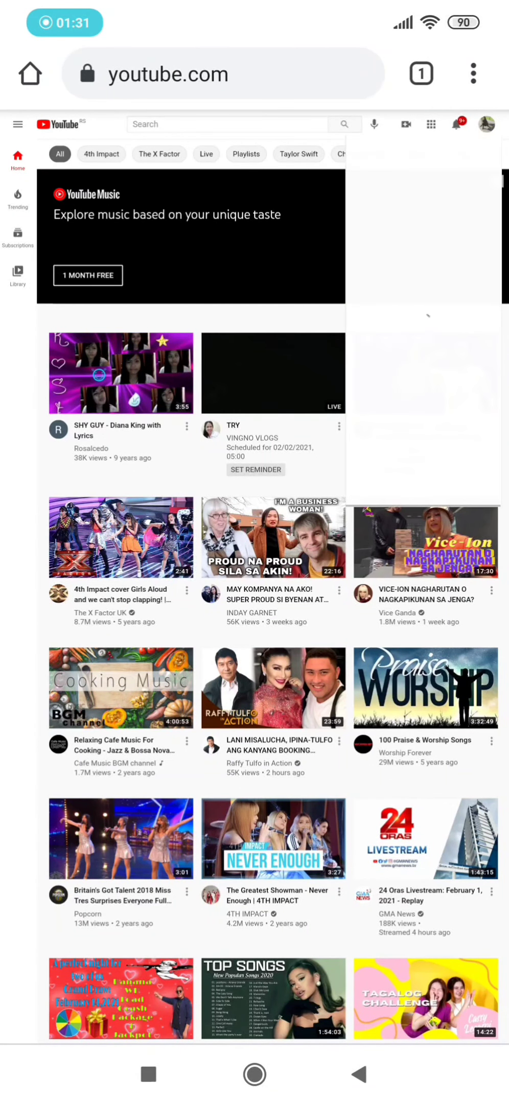
Go to your own channel page from the account avatar menu
click(486, 123)
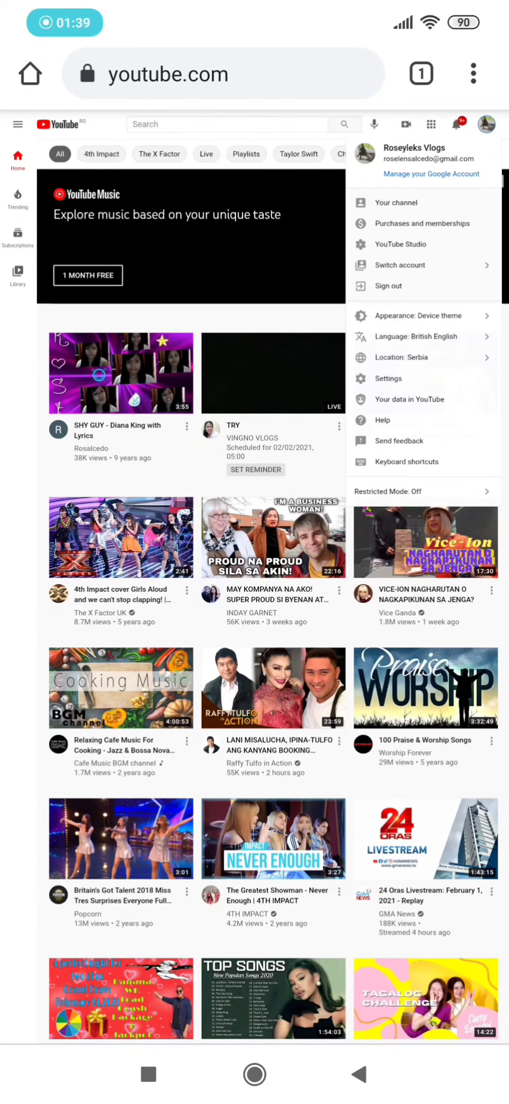
click(395, 203)
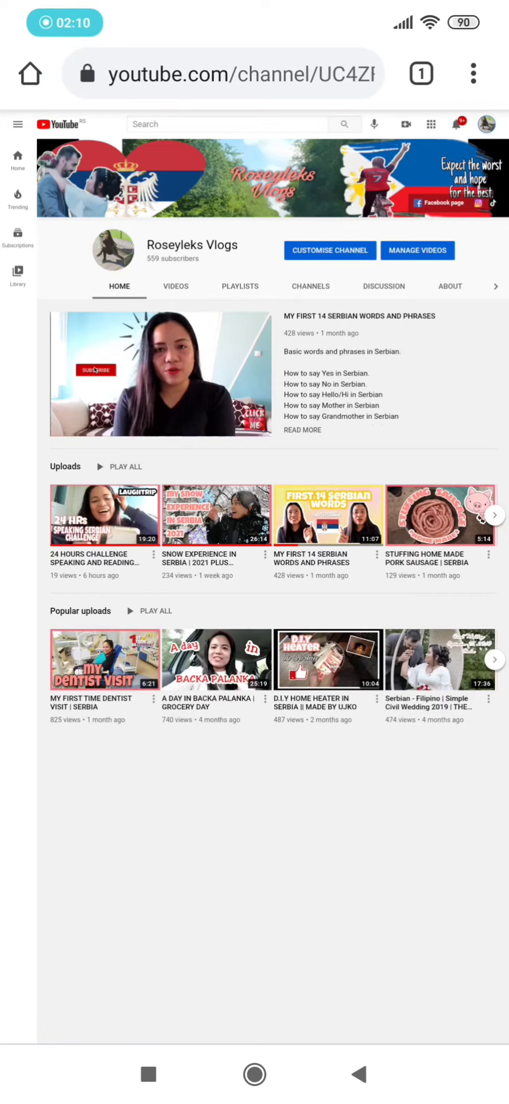
Enter YouTube Studio through the channel's Manage Videos button
click(95, 370)
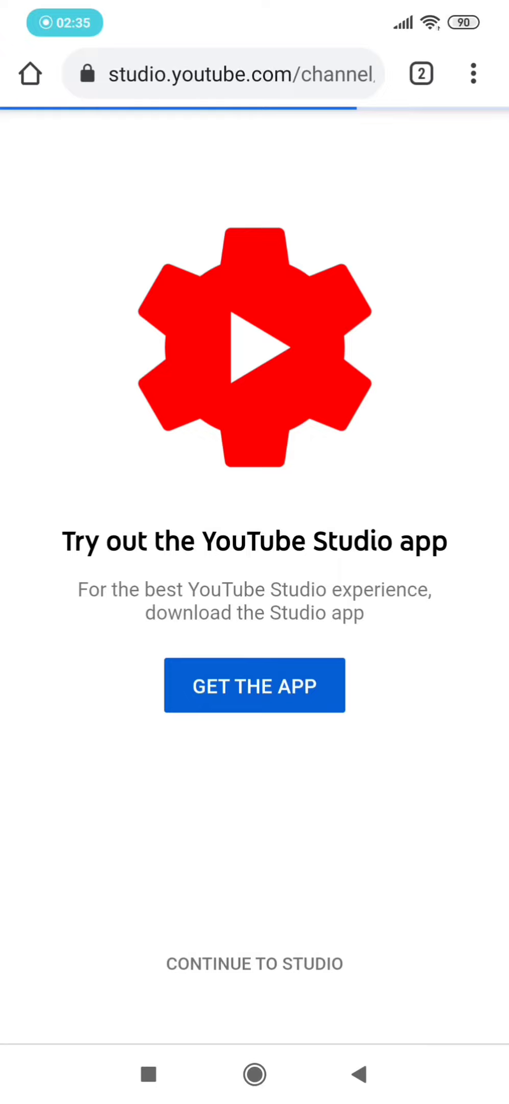
Continue into Studio in the browser and scroll the uploads to Photoshoot in the Fortress
click(254, 963)
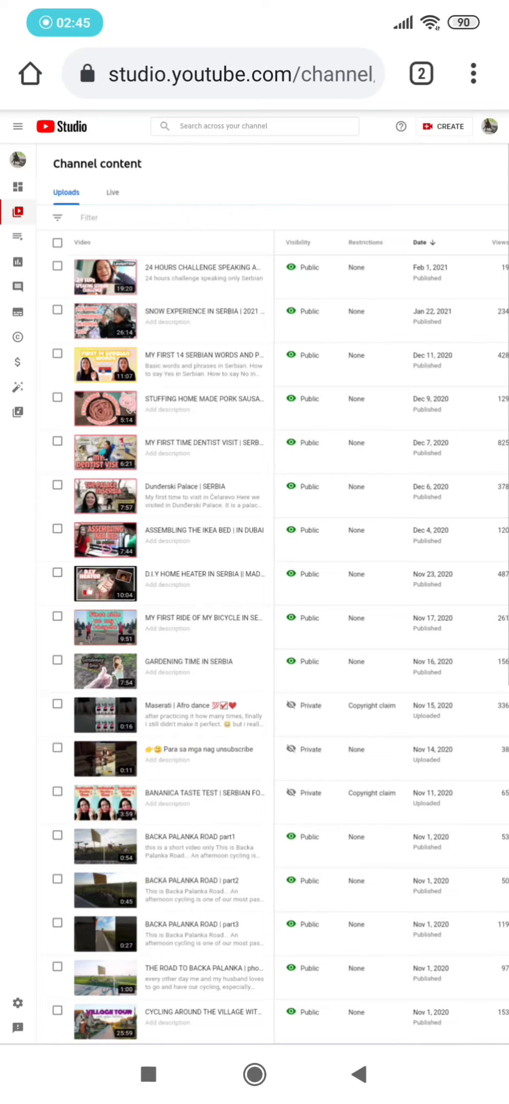
scroll(down, 3)
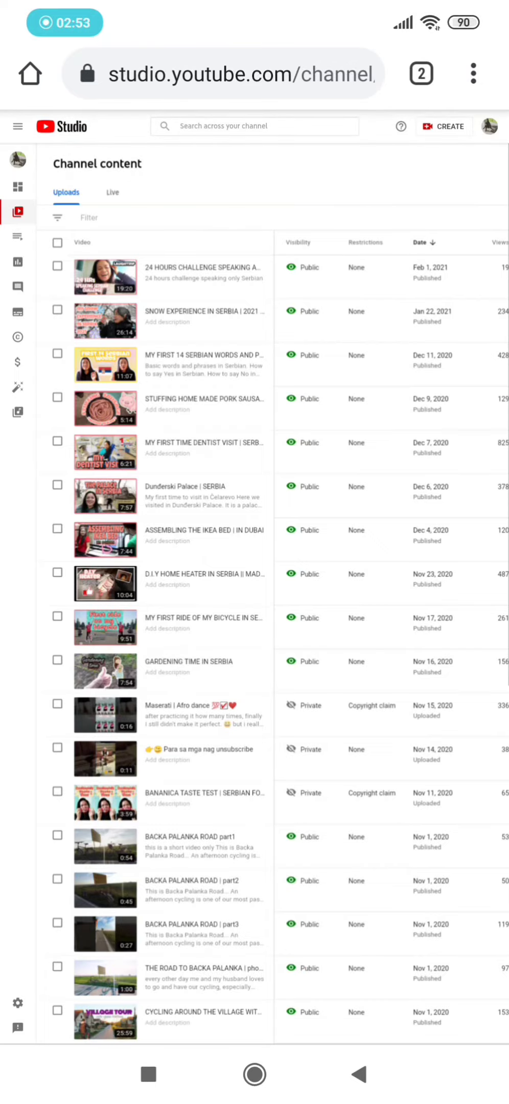
scroll(down, 3)
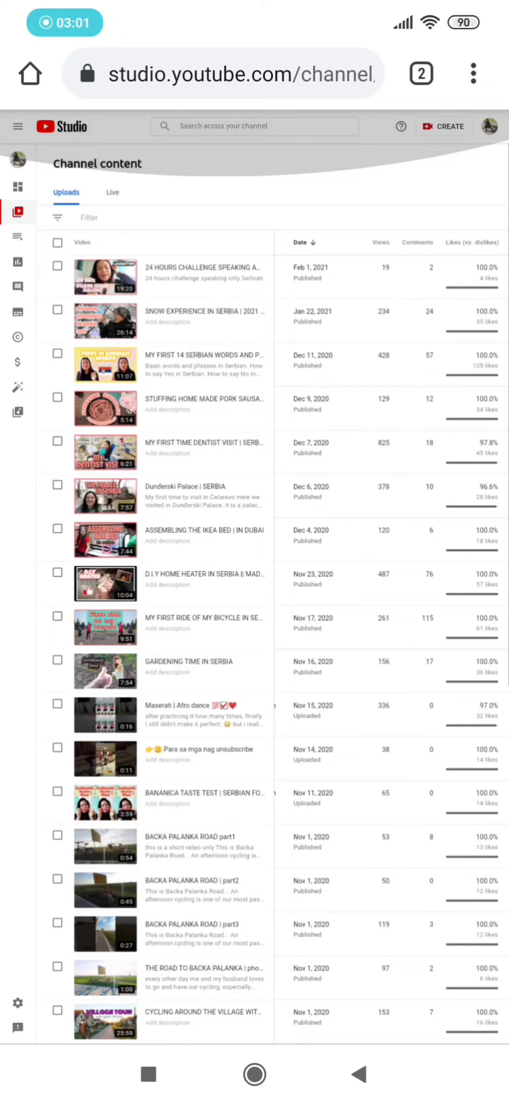
scroll(down, 3)
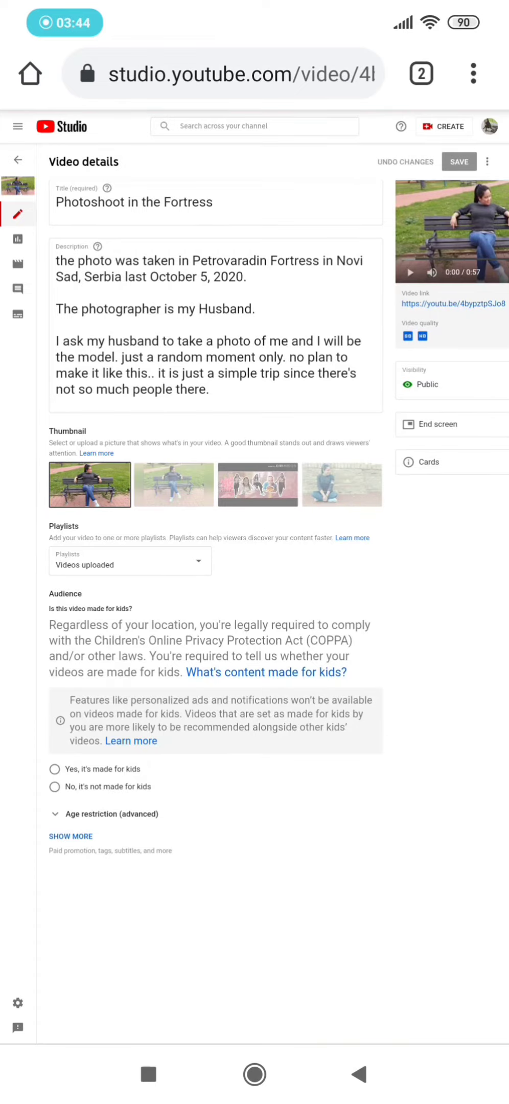
In the End screen editor, apply the '2 videos' layout to the video
click(438, 424)
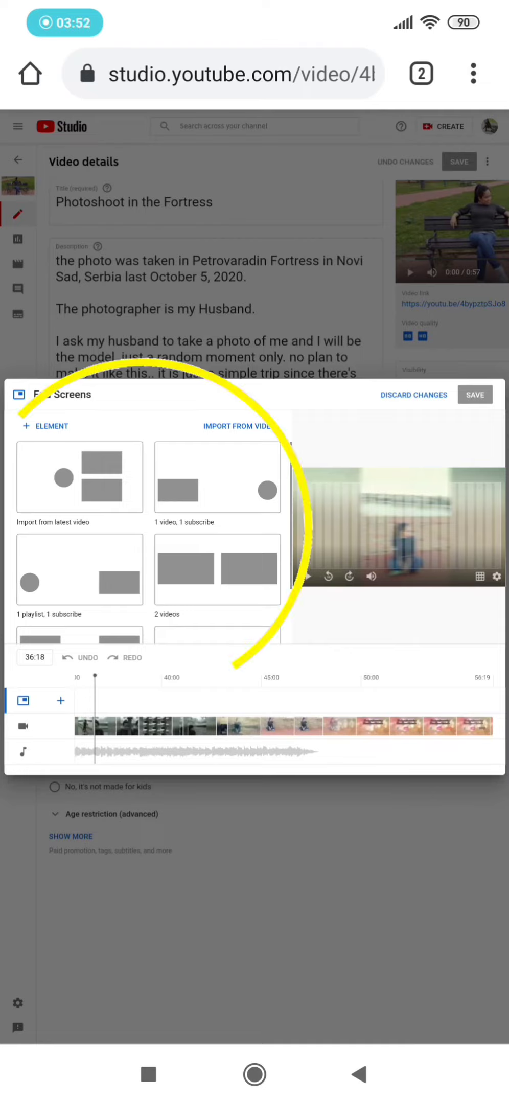
scroll(down, 3)
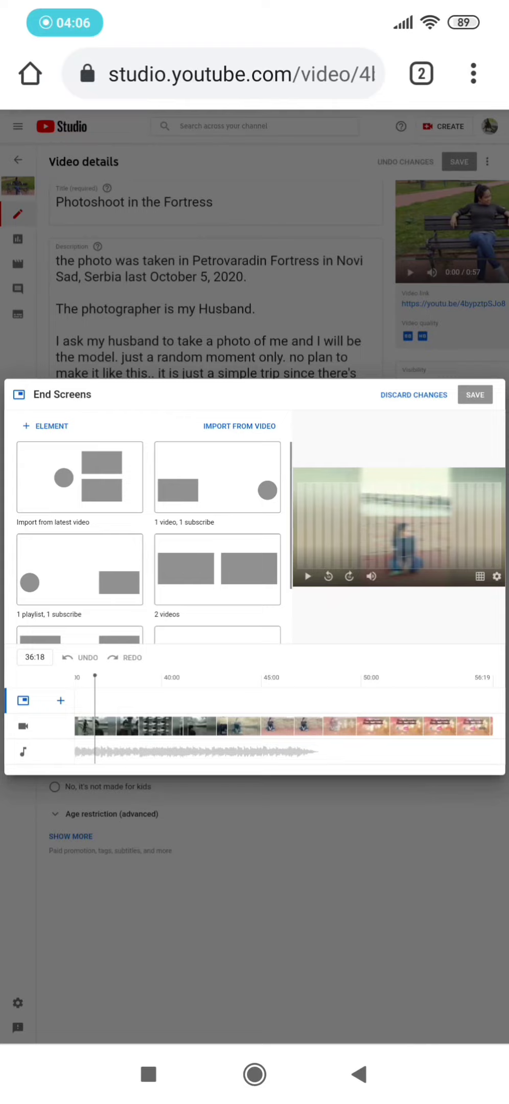
click(216, 569)
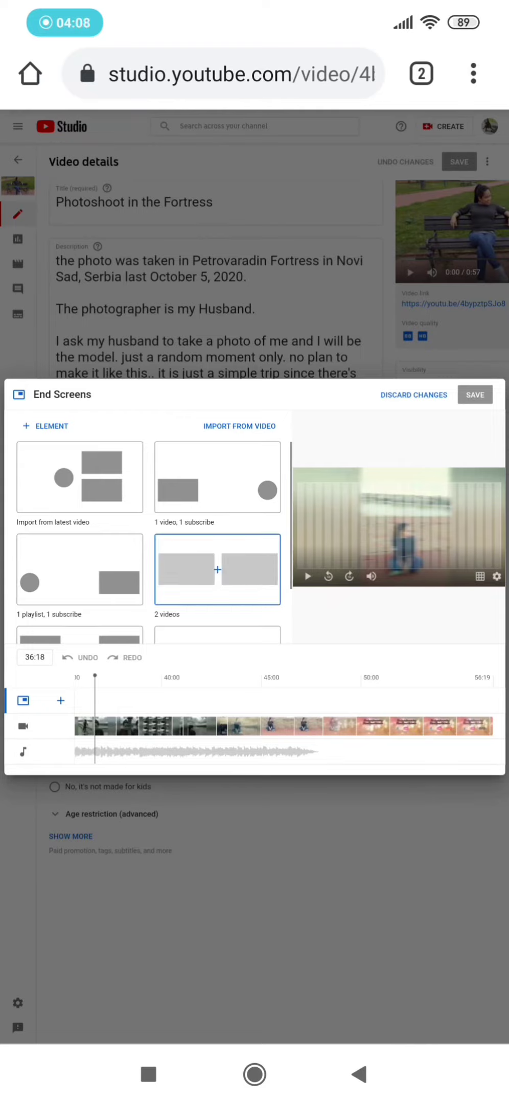
click(218, 569)
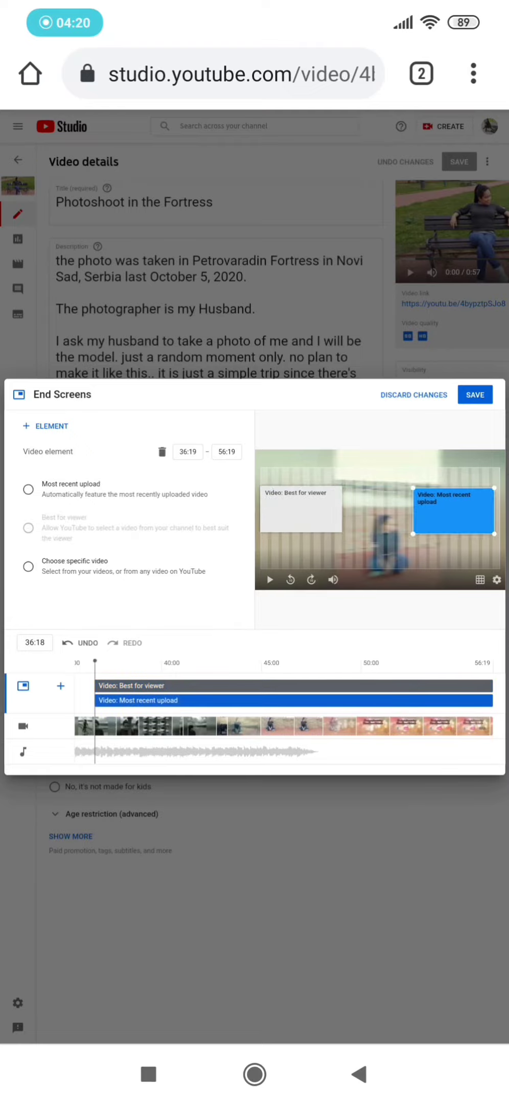
Move the video elements to the right side and bring up the element types to add
click(301, 508)
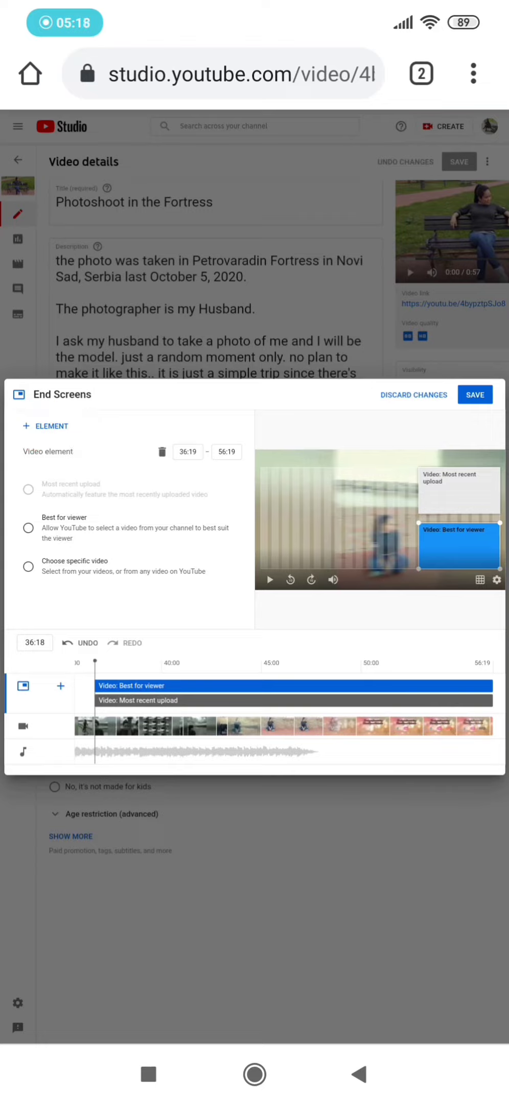
click(45, 425)
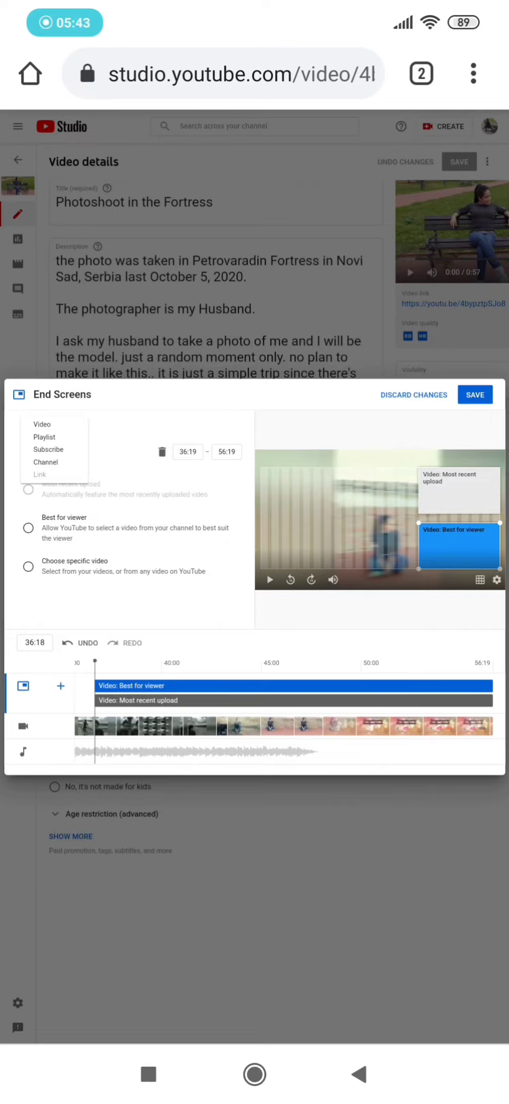
Add a Subscribe element and drag it into place on the end-screen preview
click(48, 449)
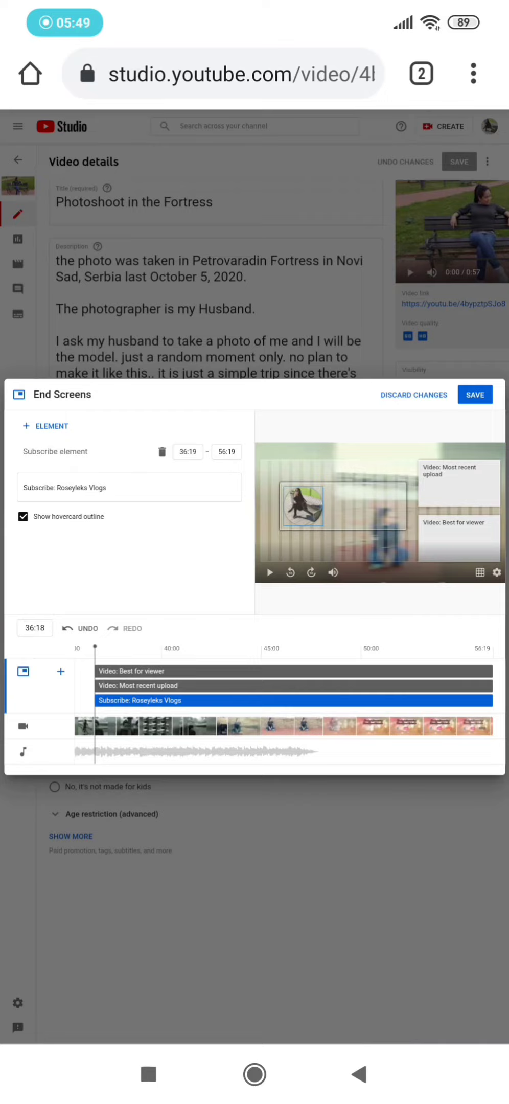
drag(313, 507, 359, 517)
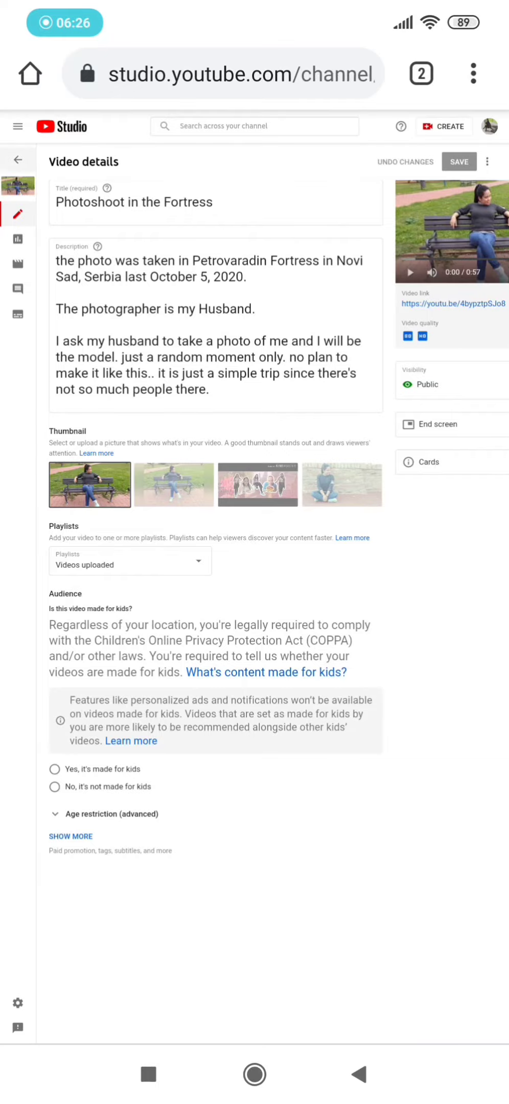
Return to the Channel content list and scroll through the uploads
click(19, 160)
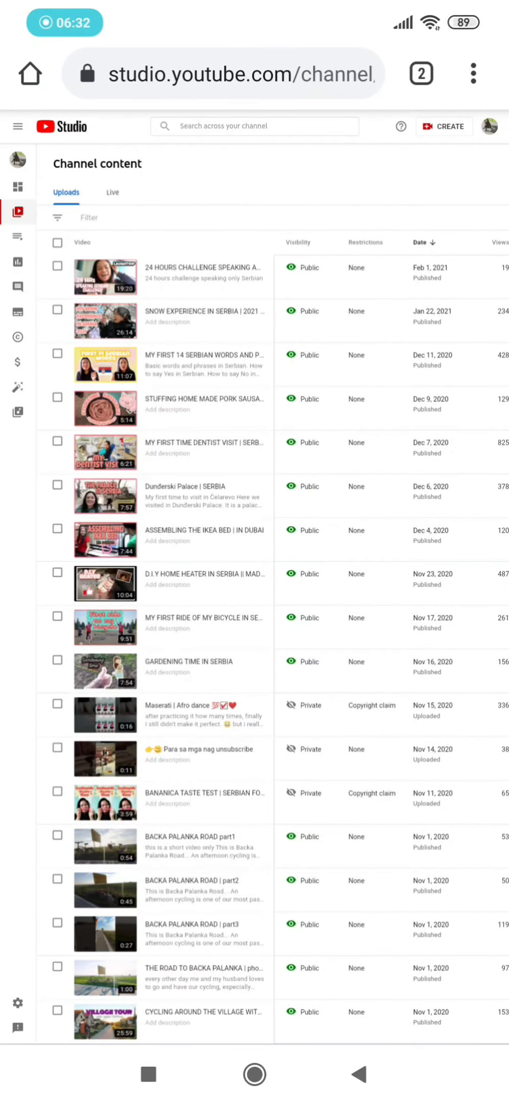
scroll(down, 3)
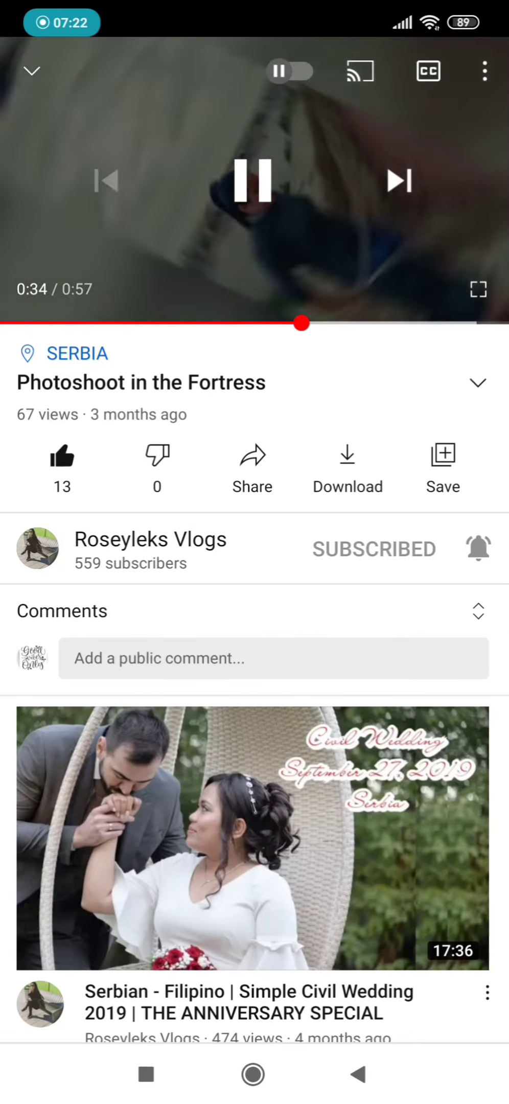
Rewind Photoshoot in the Fortress to about 0:24 and let it play to check the end screen
drag(300, 323, 211, 323)
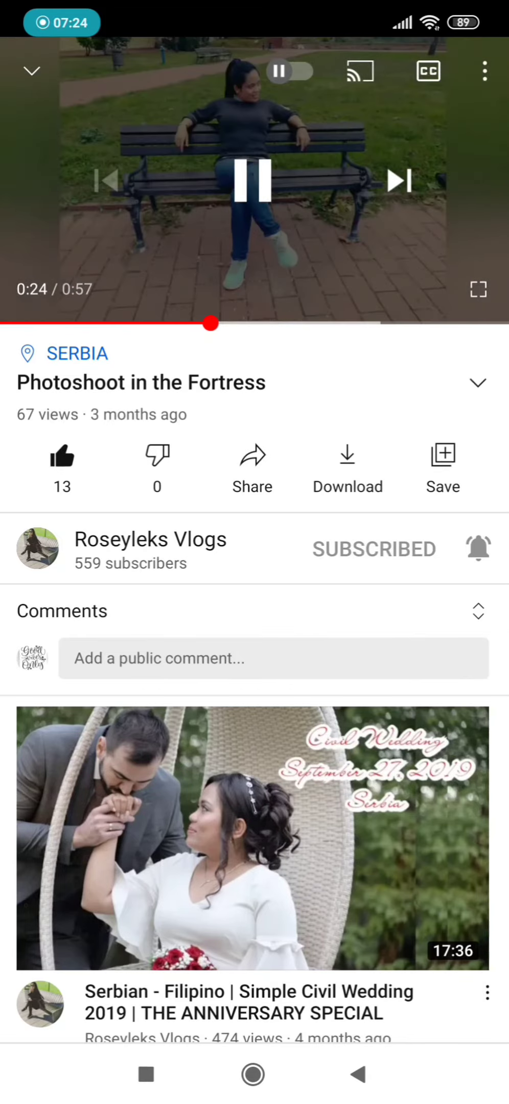